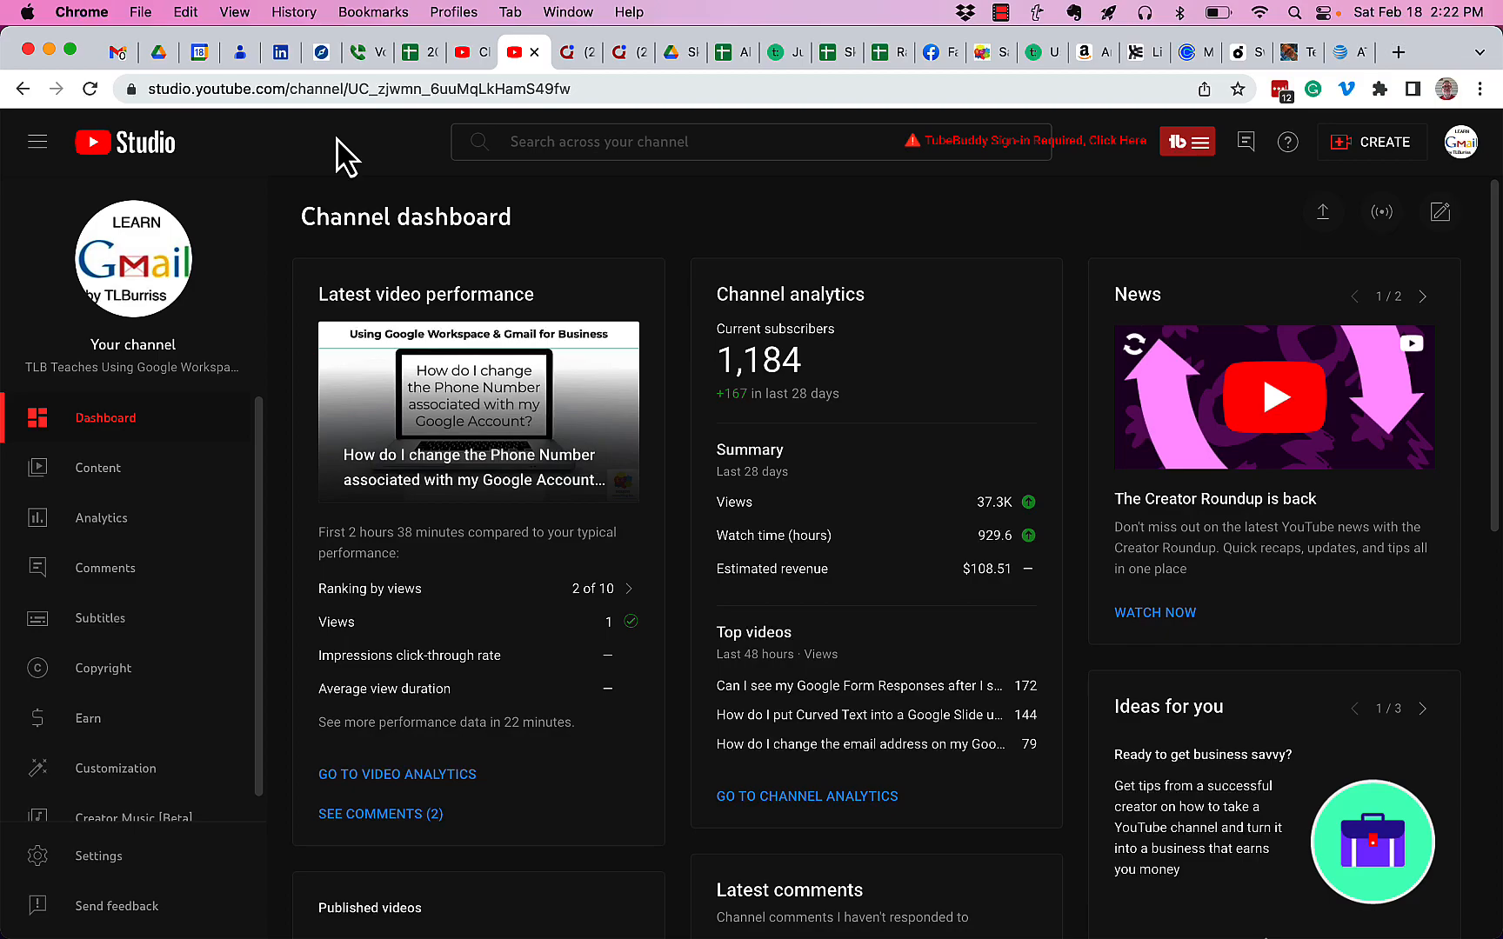
pyautogui.moveTo(1196, 247)
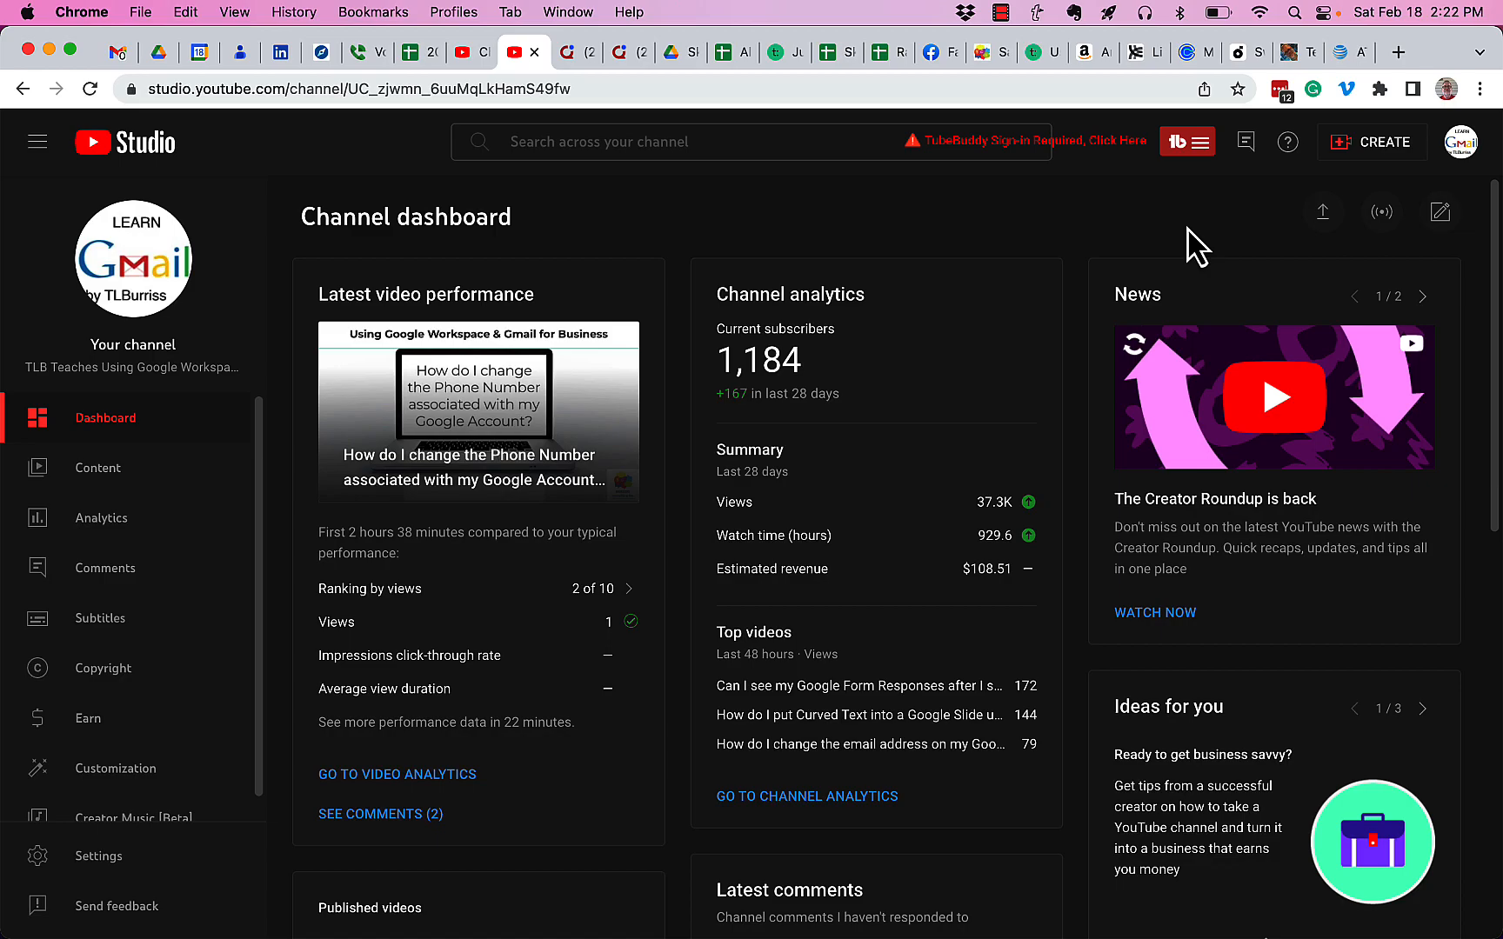
pyautogui.moveTo(1461, 142)
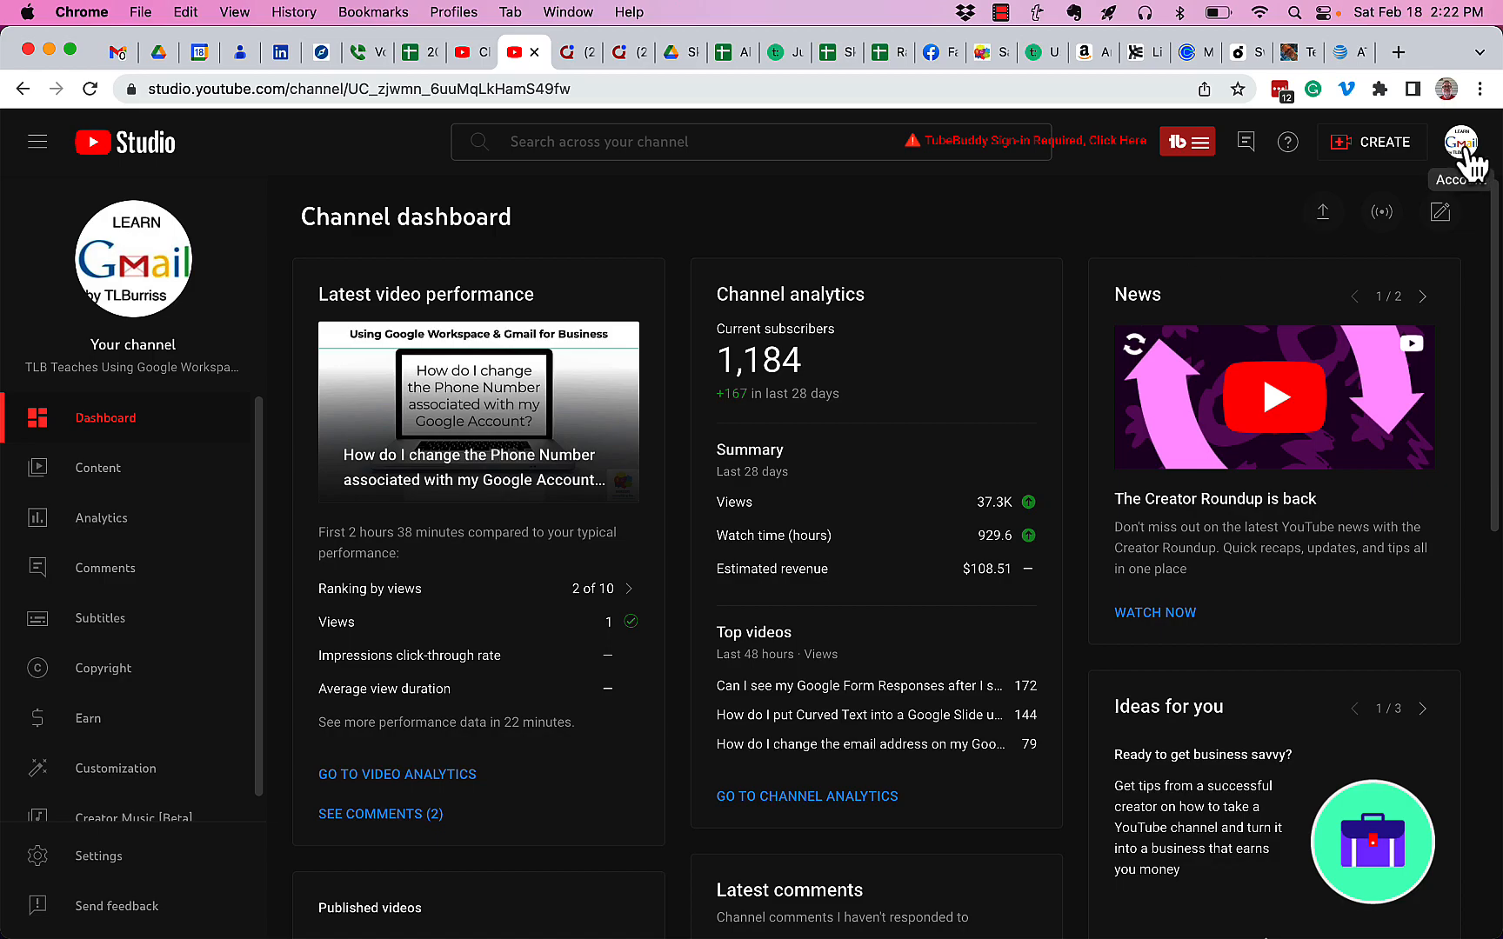
# - Show the account switcher listing both channels with their subscriber counts
pyautogui.click(1459, 143)
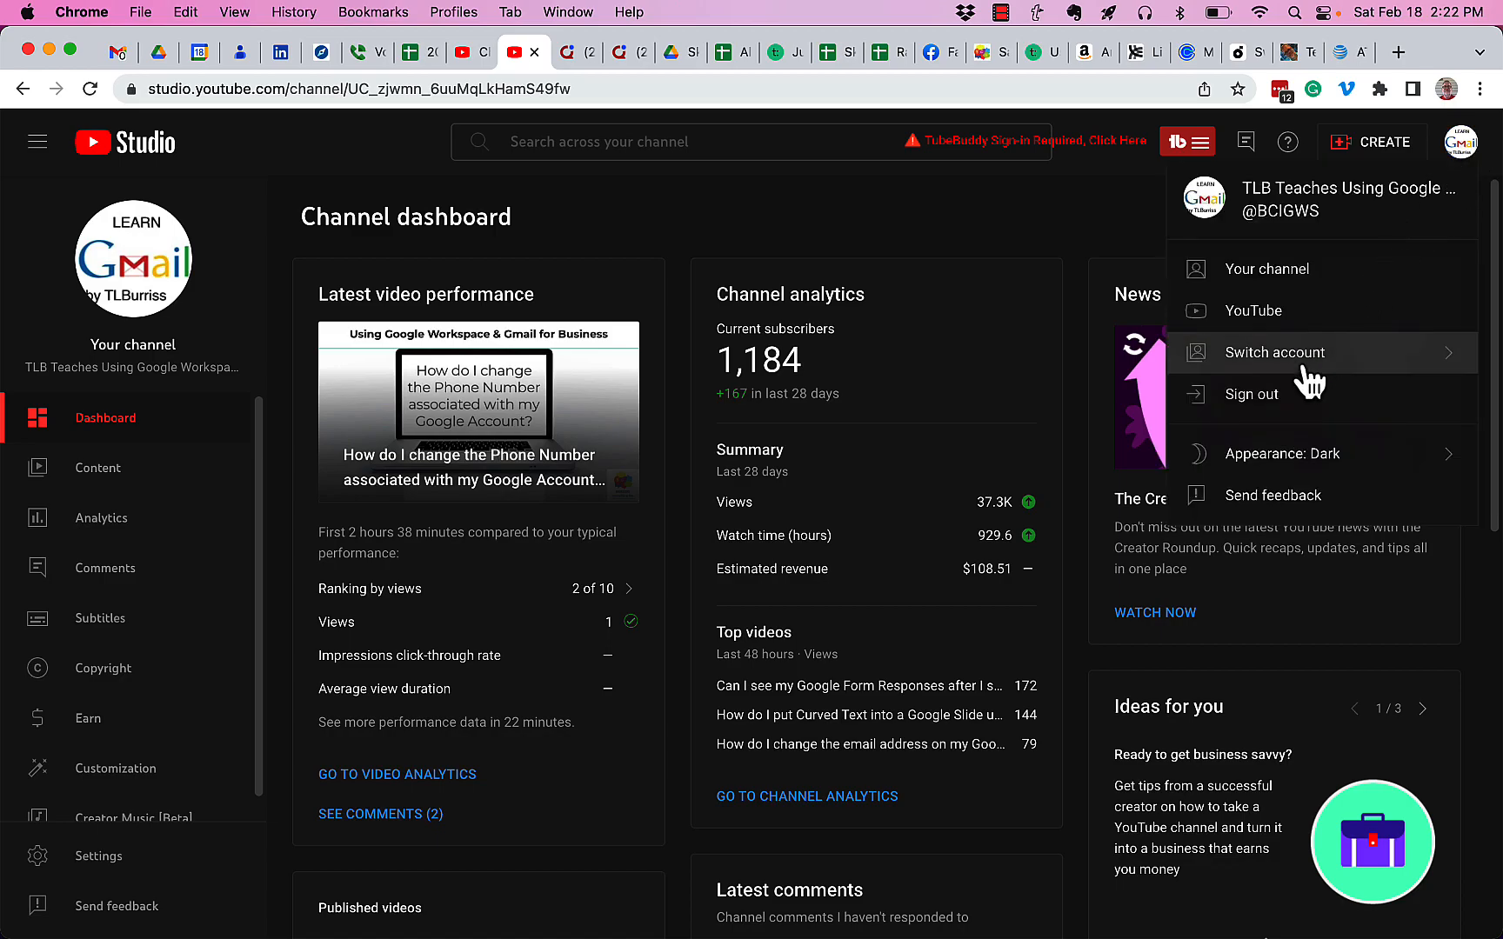
pyautogui.click(1275, 351)
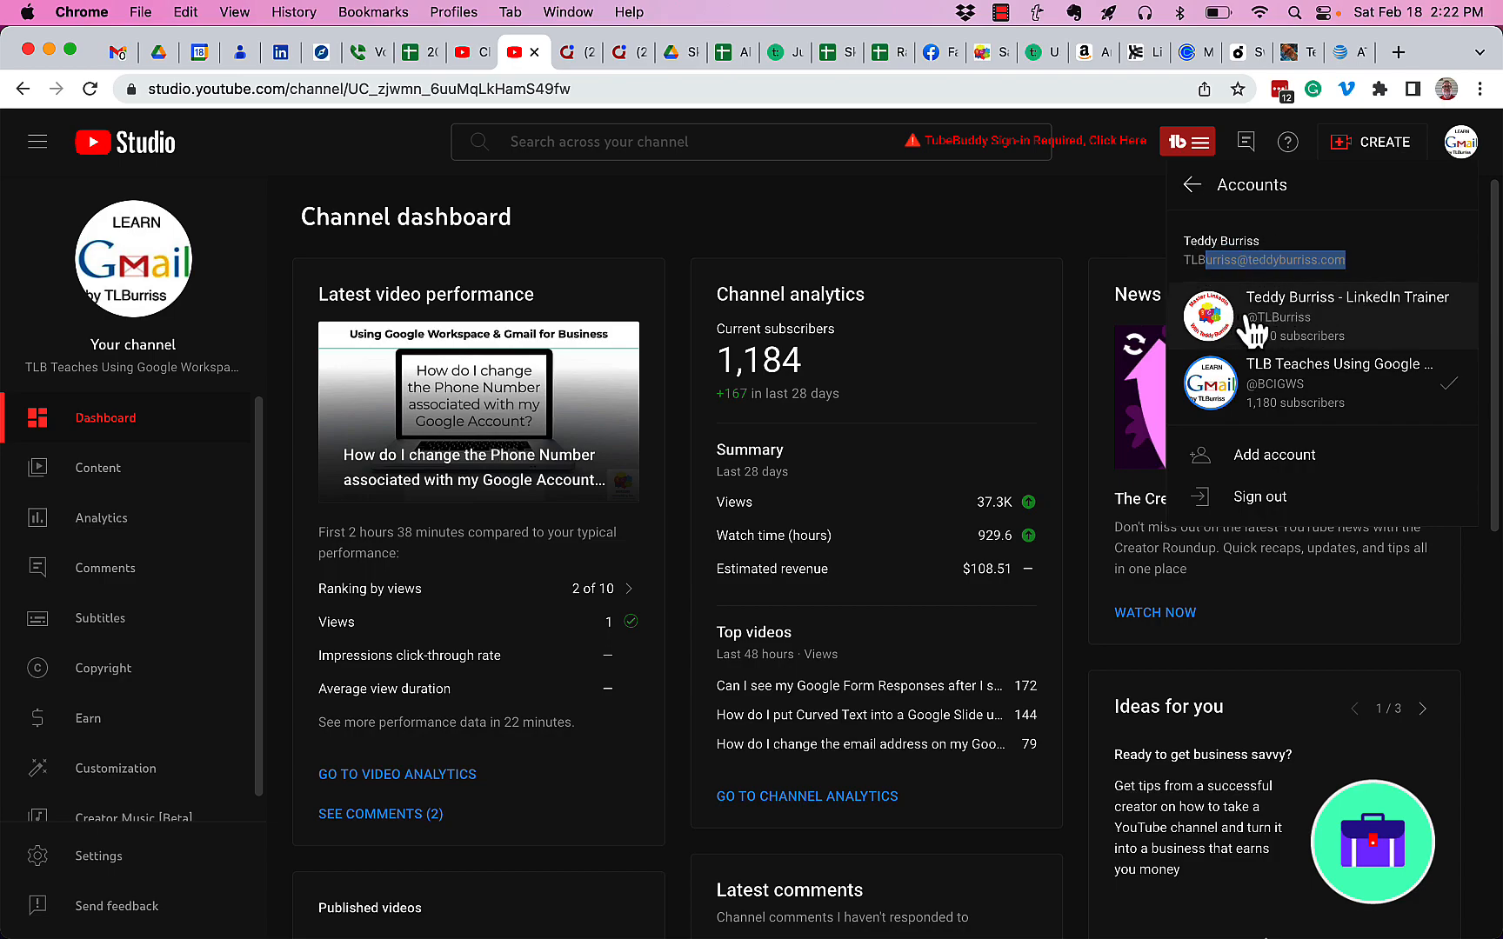
pyautogui.moveTo(1373, 430)
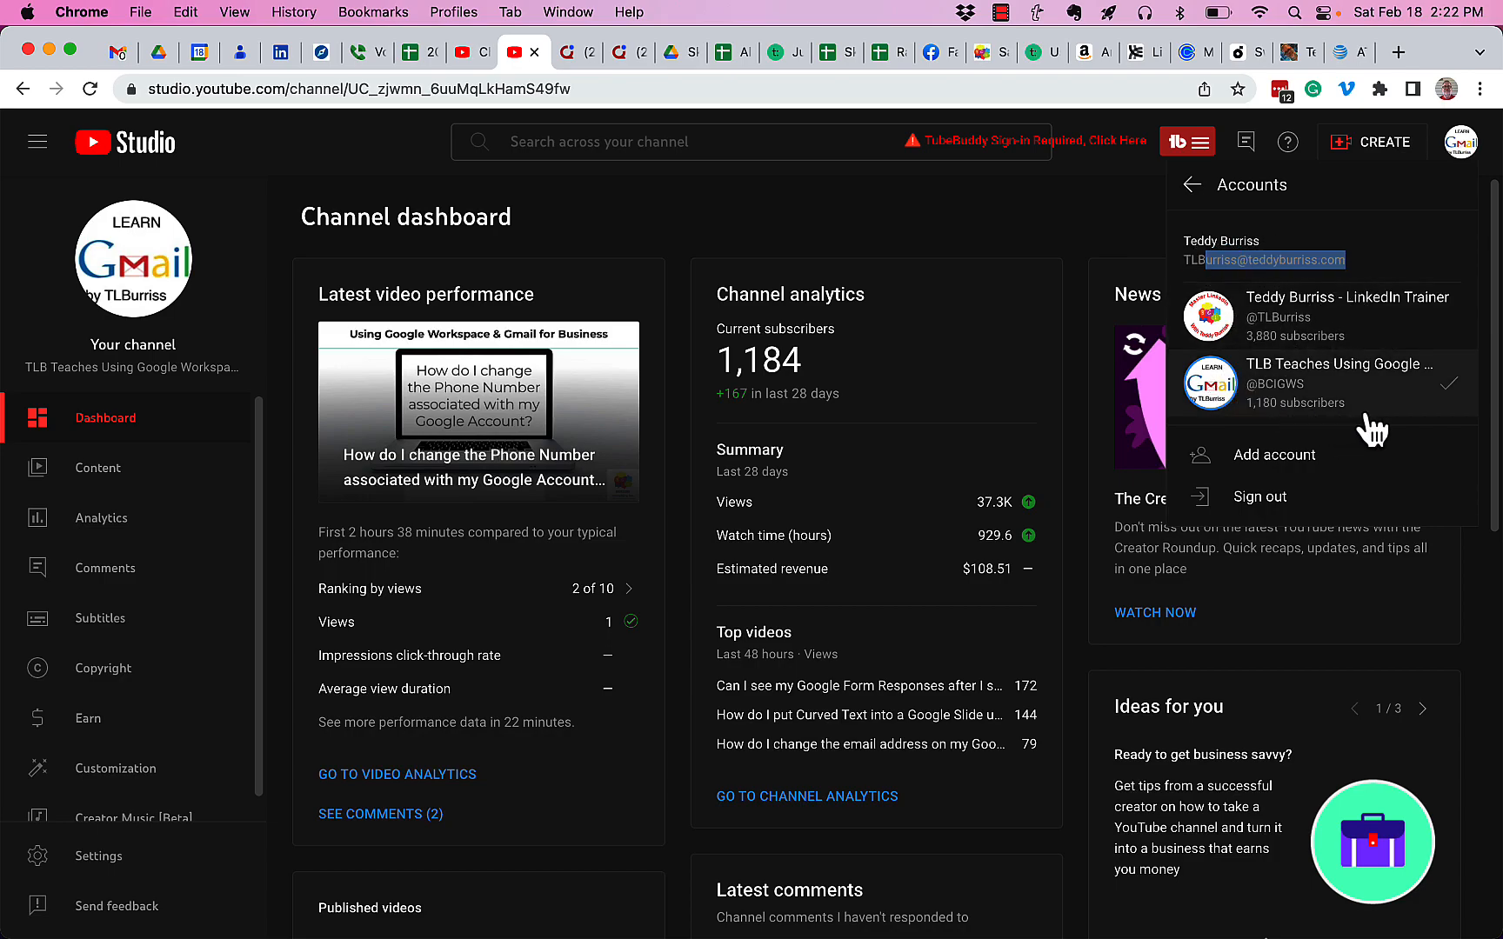
pyautogui.moveTo(1333, 317)
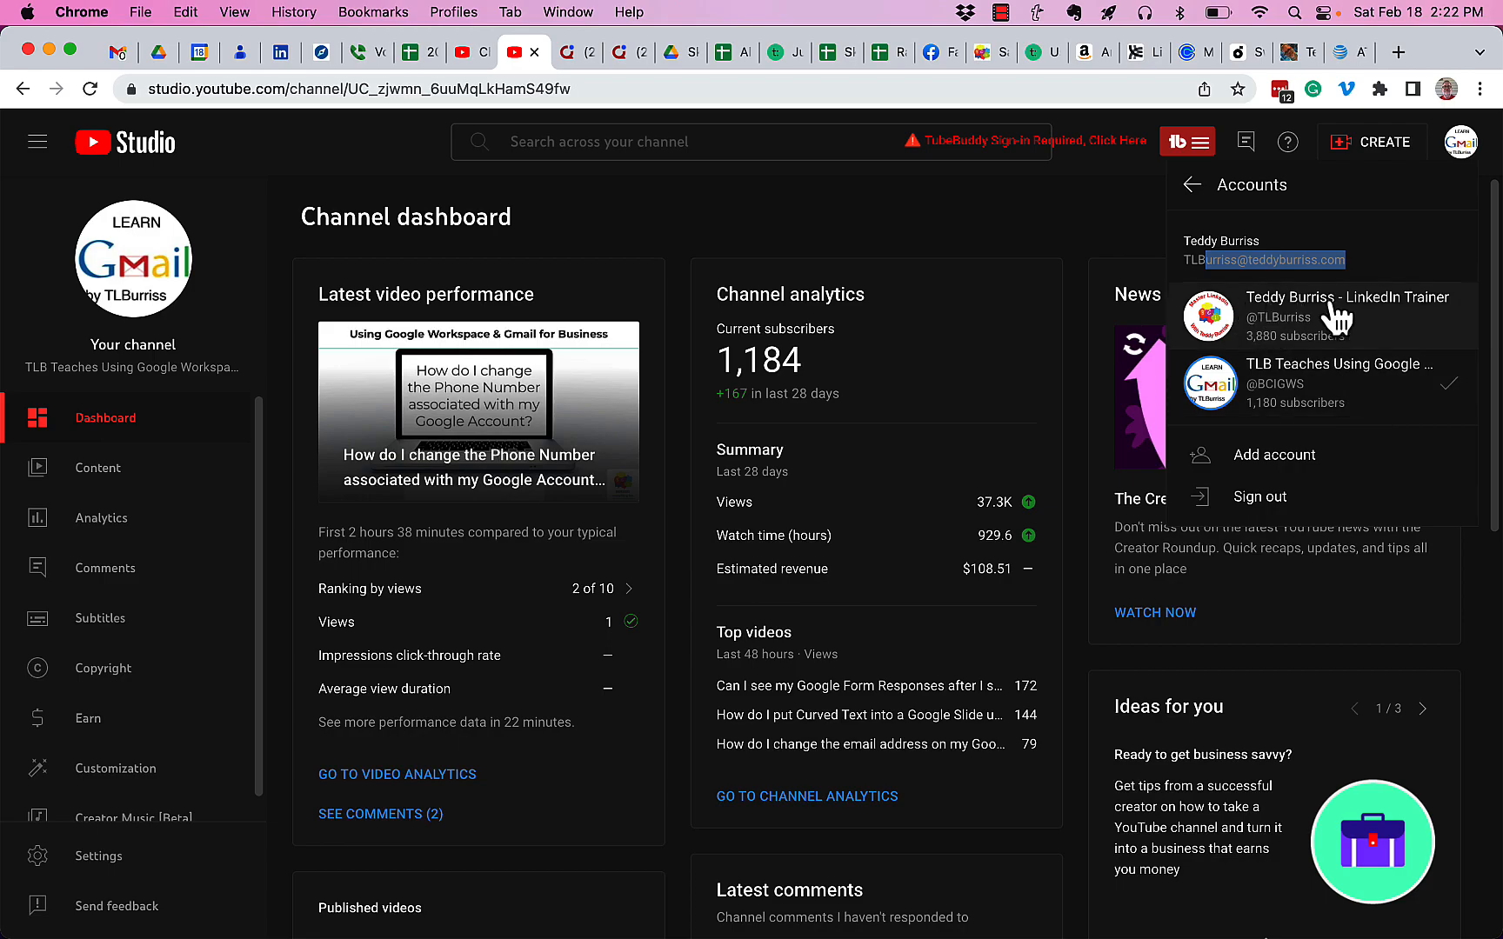
pyautogui.moveTo(1403, 383)
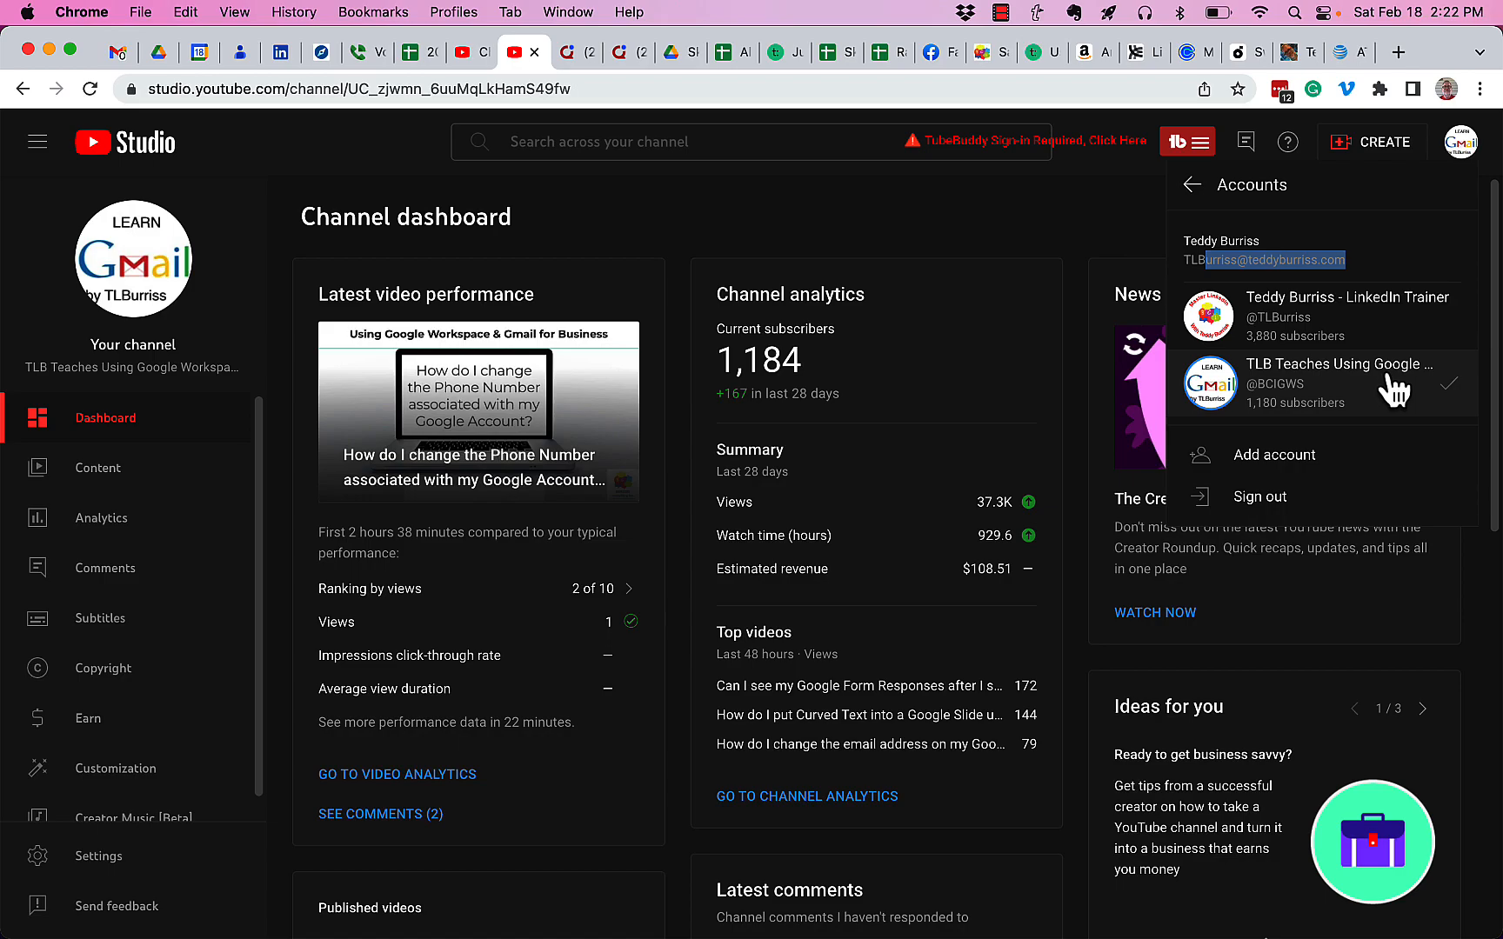
pyautogui.moveTo(1271, 463)
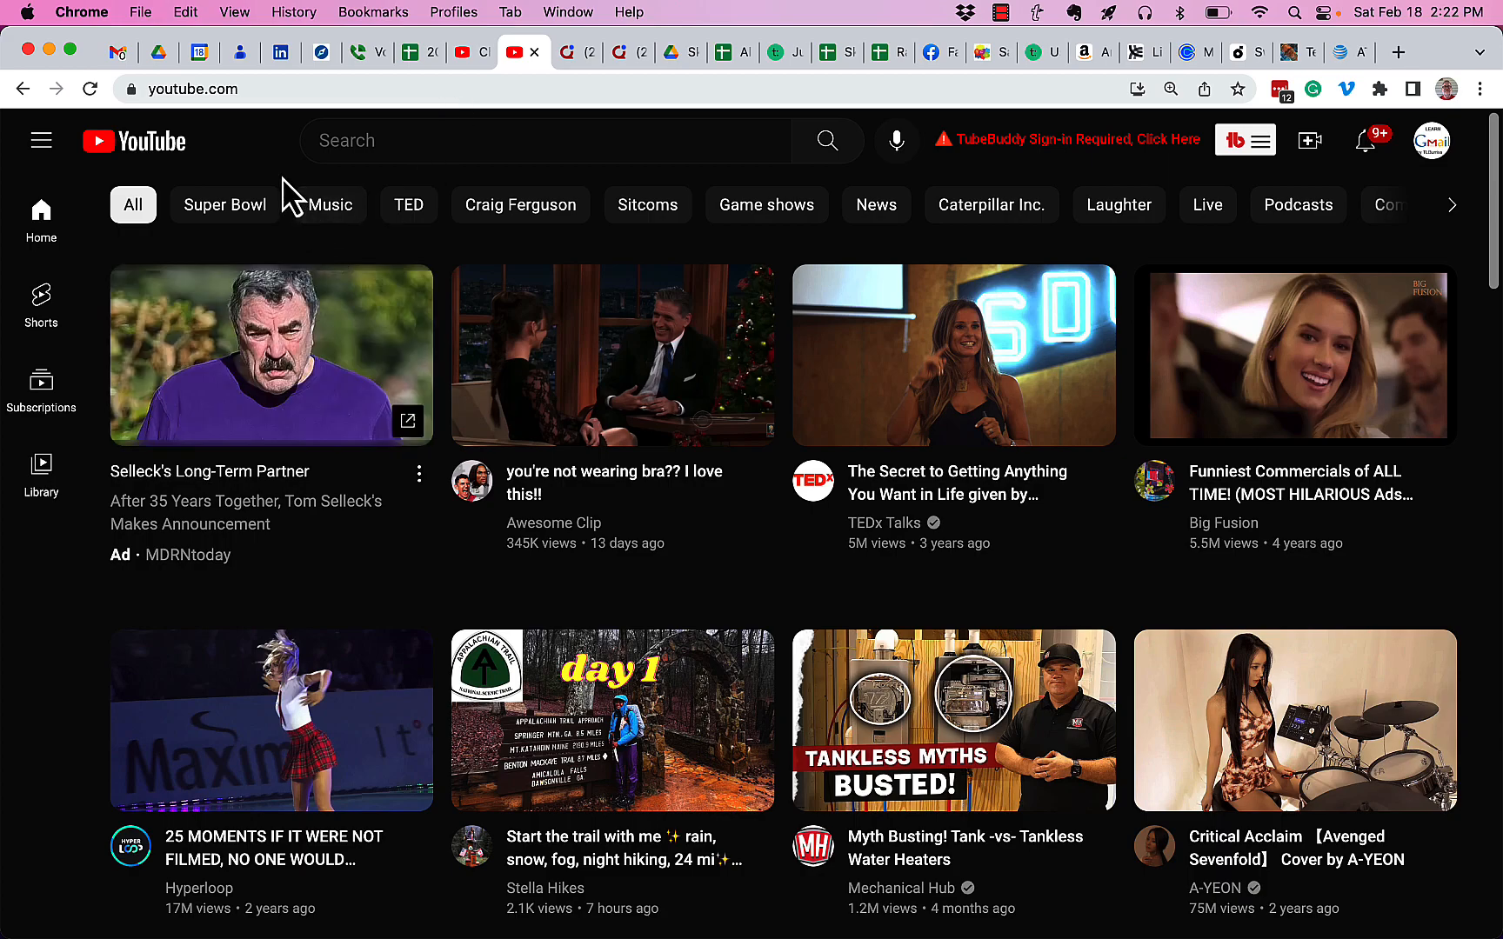
pyautogui.moveTo(1435, 153)
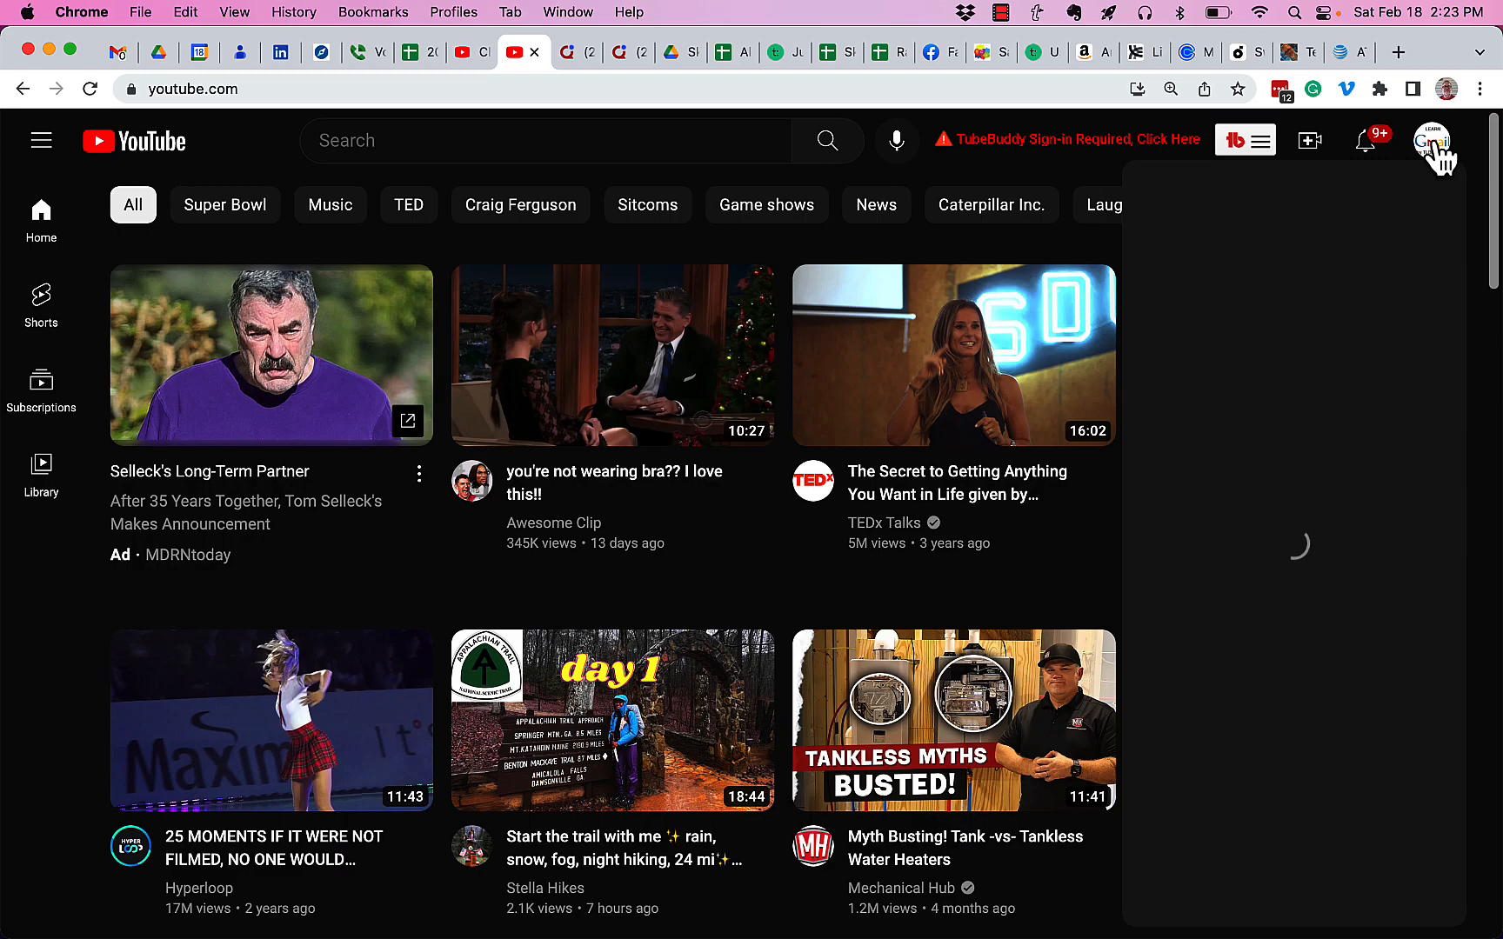
# - Reach the Your channels settings page via Switch account > View all channels
pyautogui.click(1432, 139)
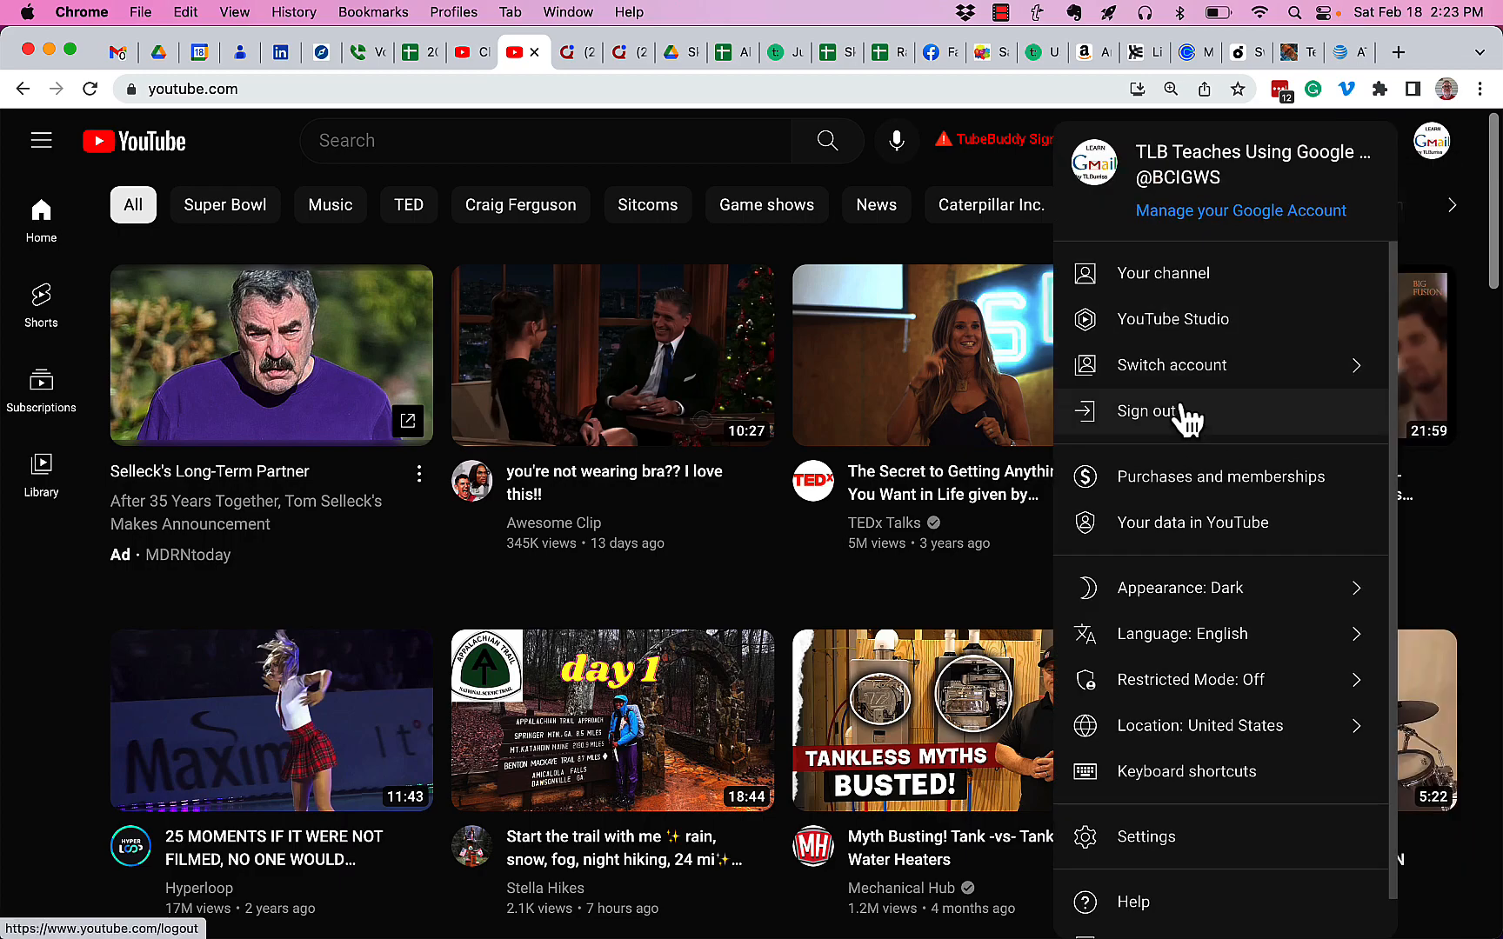
pyautogui.click(1171, 365)
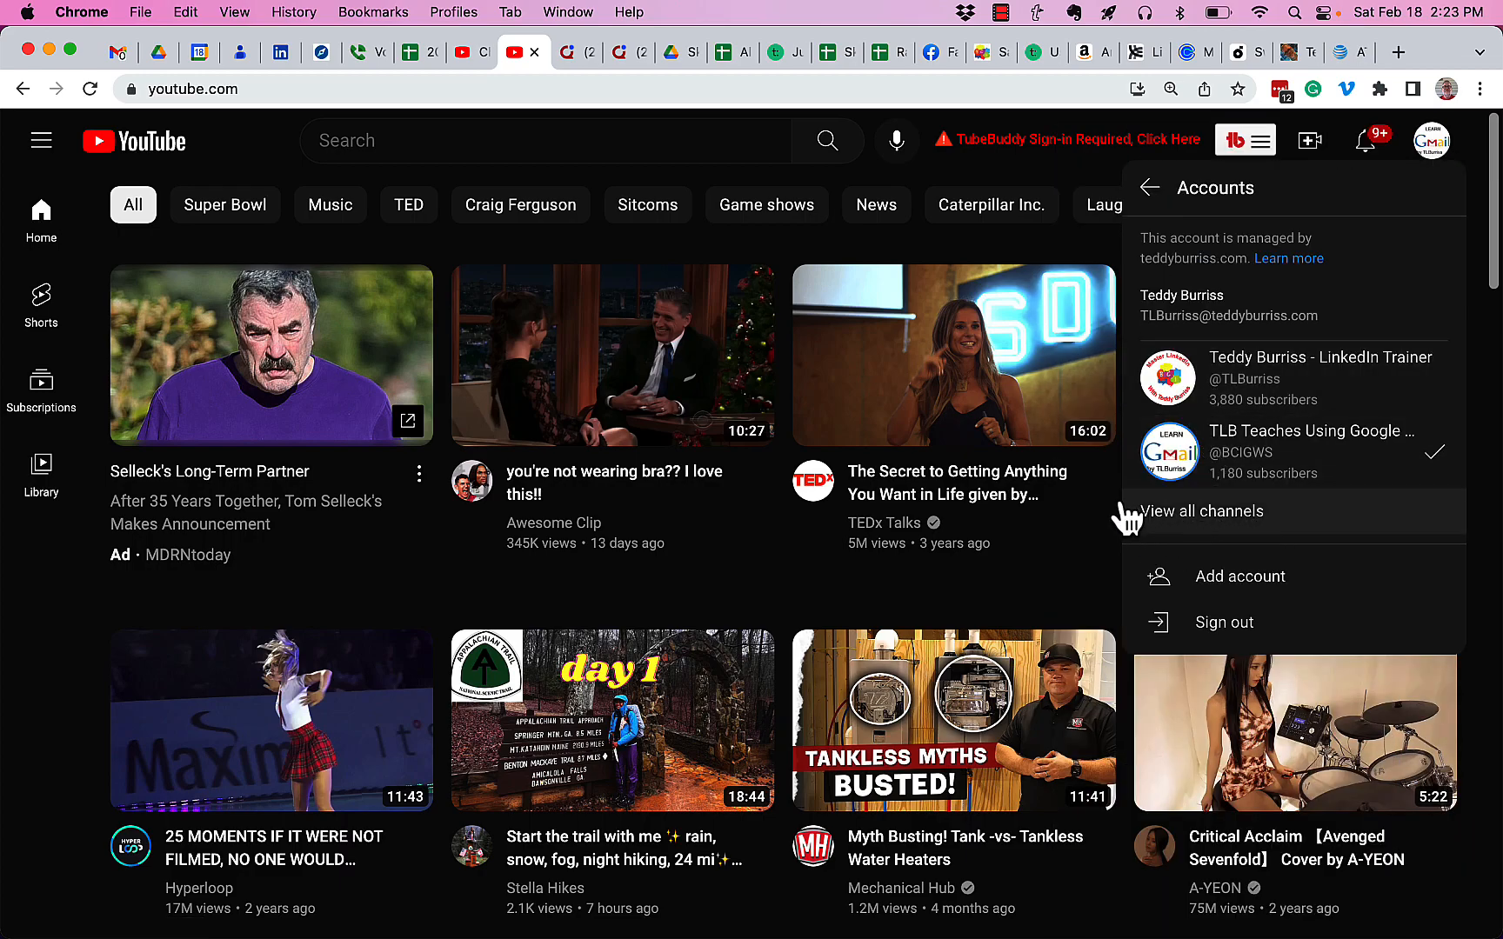
pyautogui.moveTo(1228, 534)
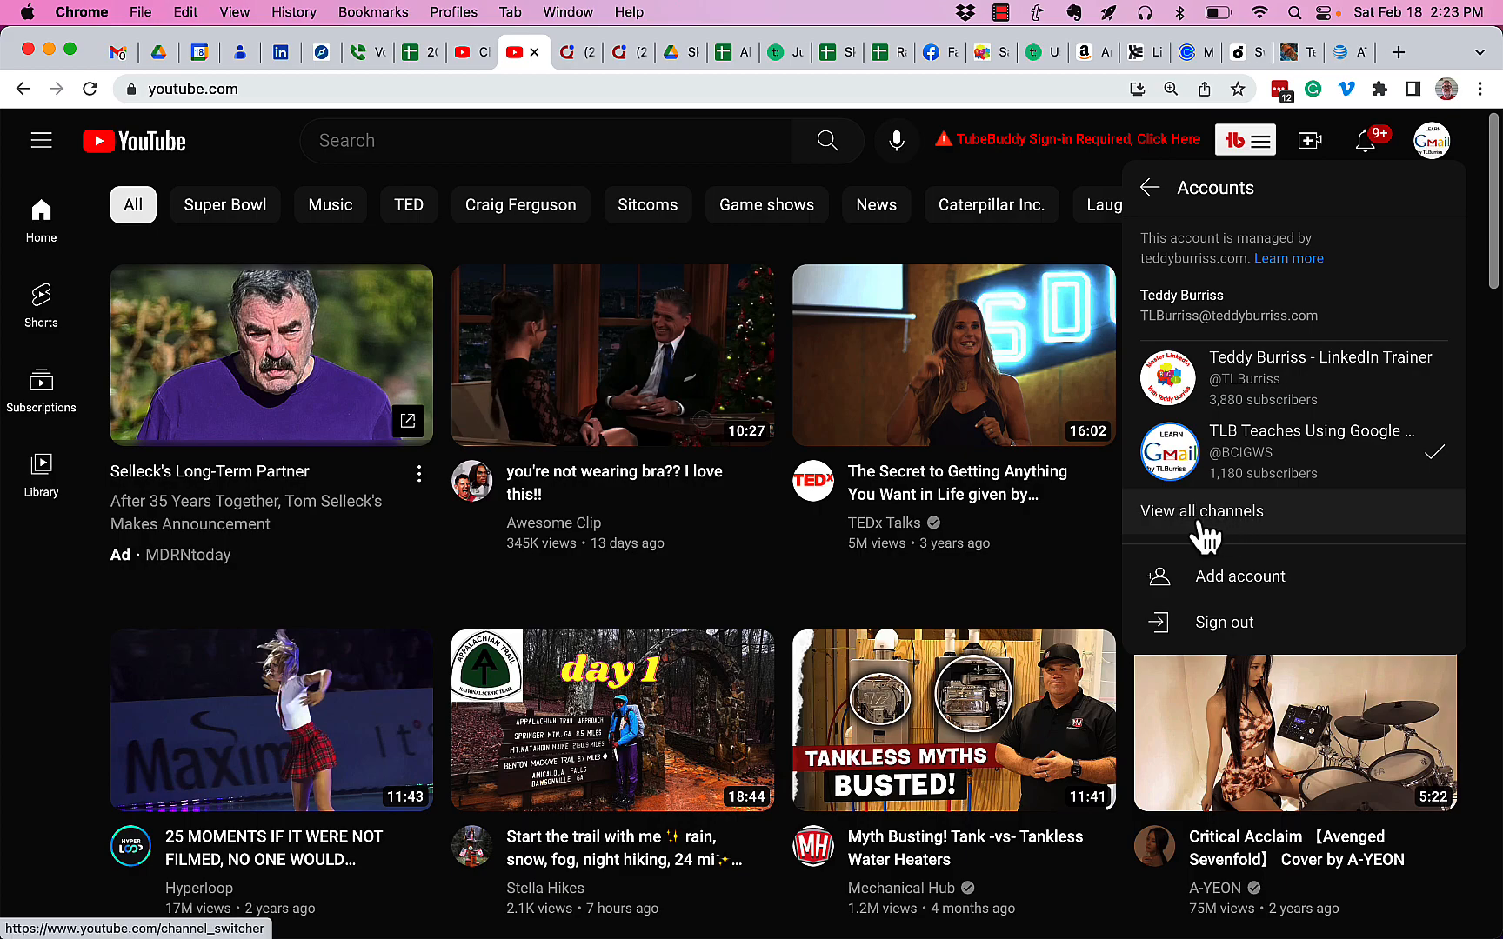
pyautogui.click(1202, 511)
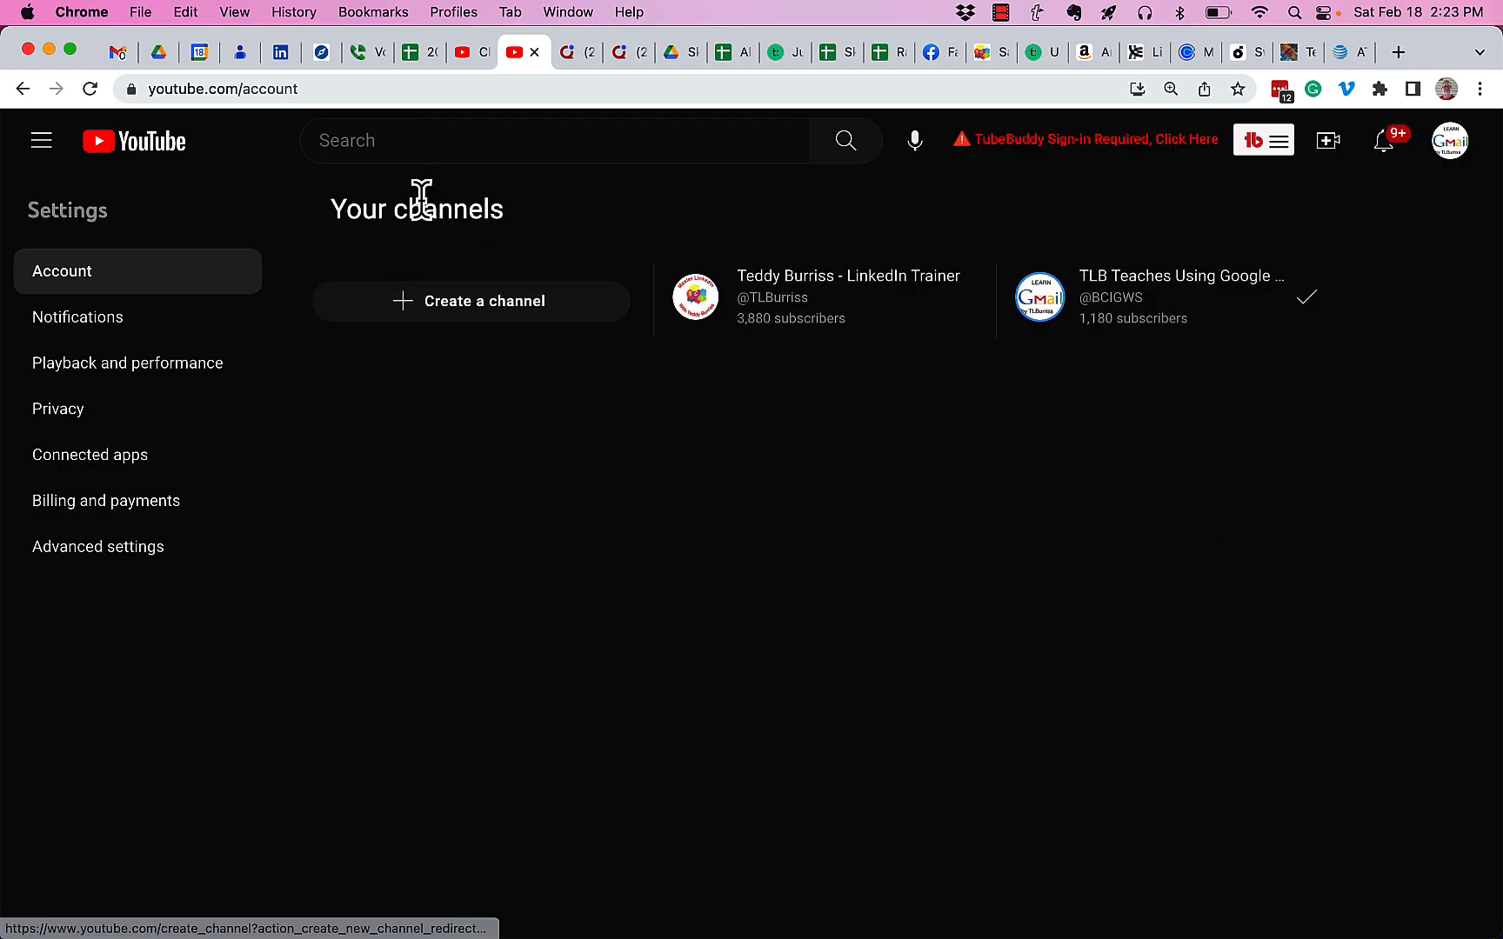
# - Highlight the word 'channels' in the Your channels page heading
pyautogui.doubleClick(449, 208)
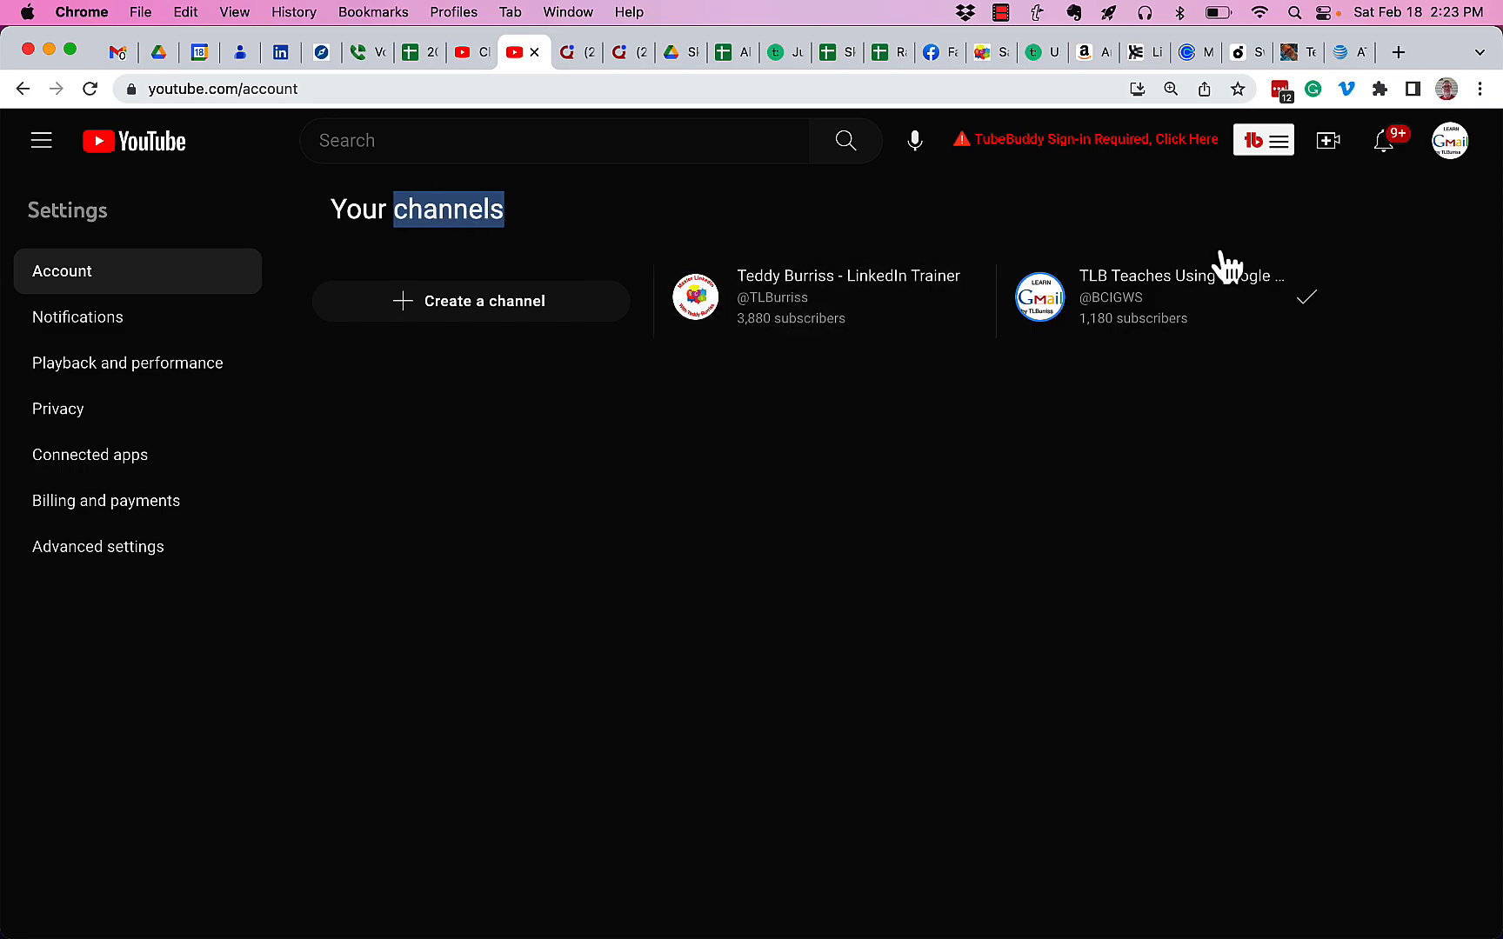
pyautogui.moveTo(522, 287)
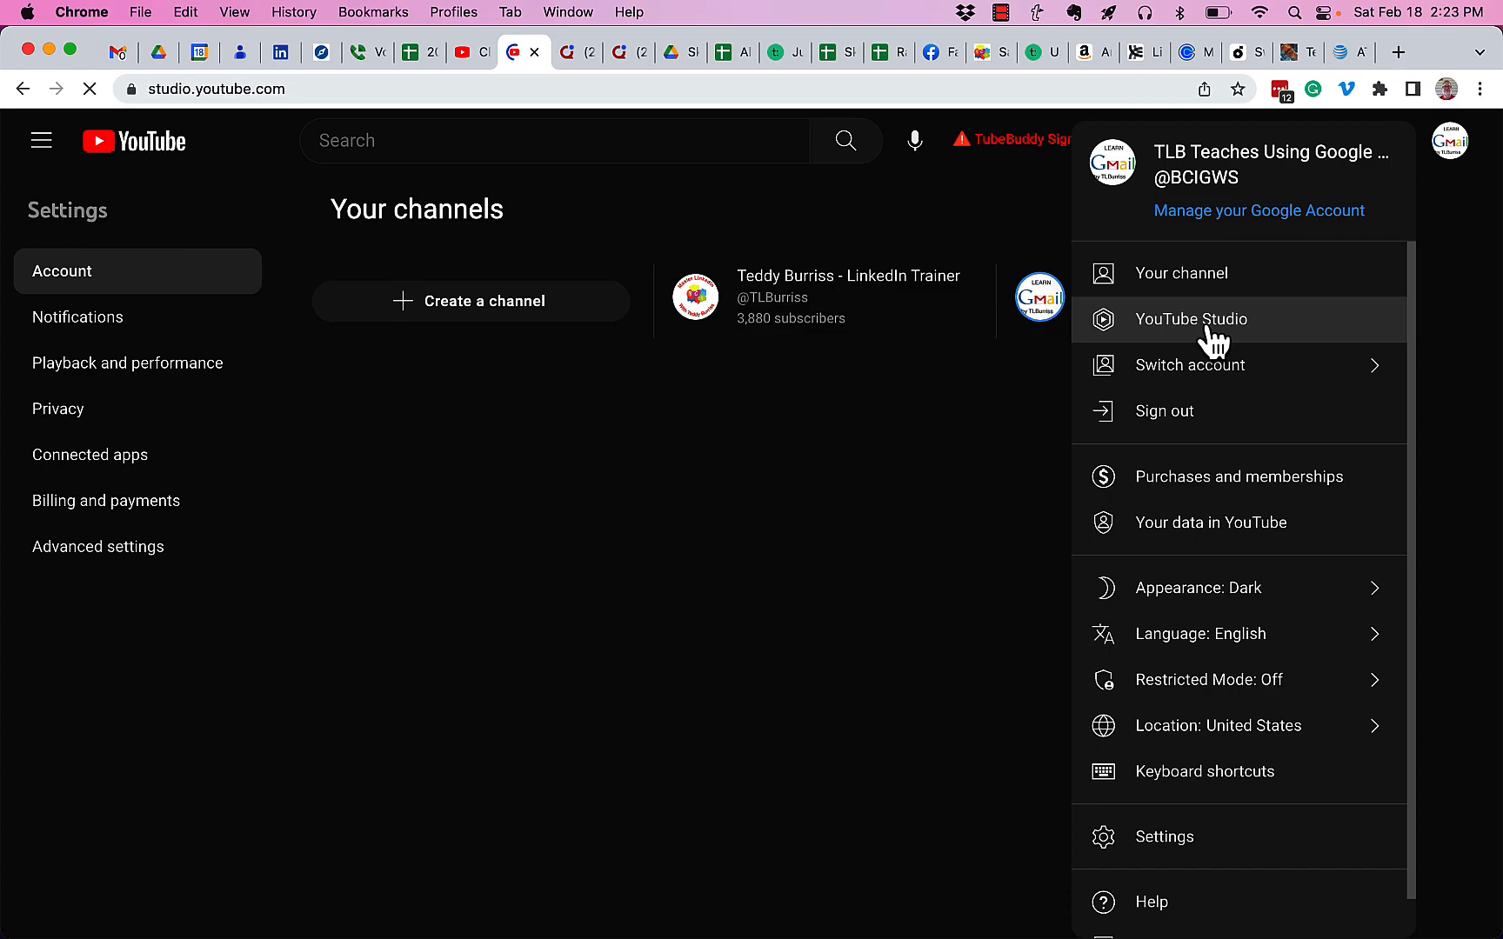
# - Visit the Studio dashboard, check its account list, then dismiss it back to the home feed
pyautogui.click(1190, 318)
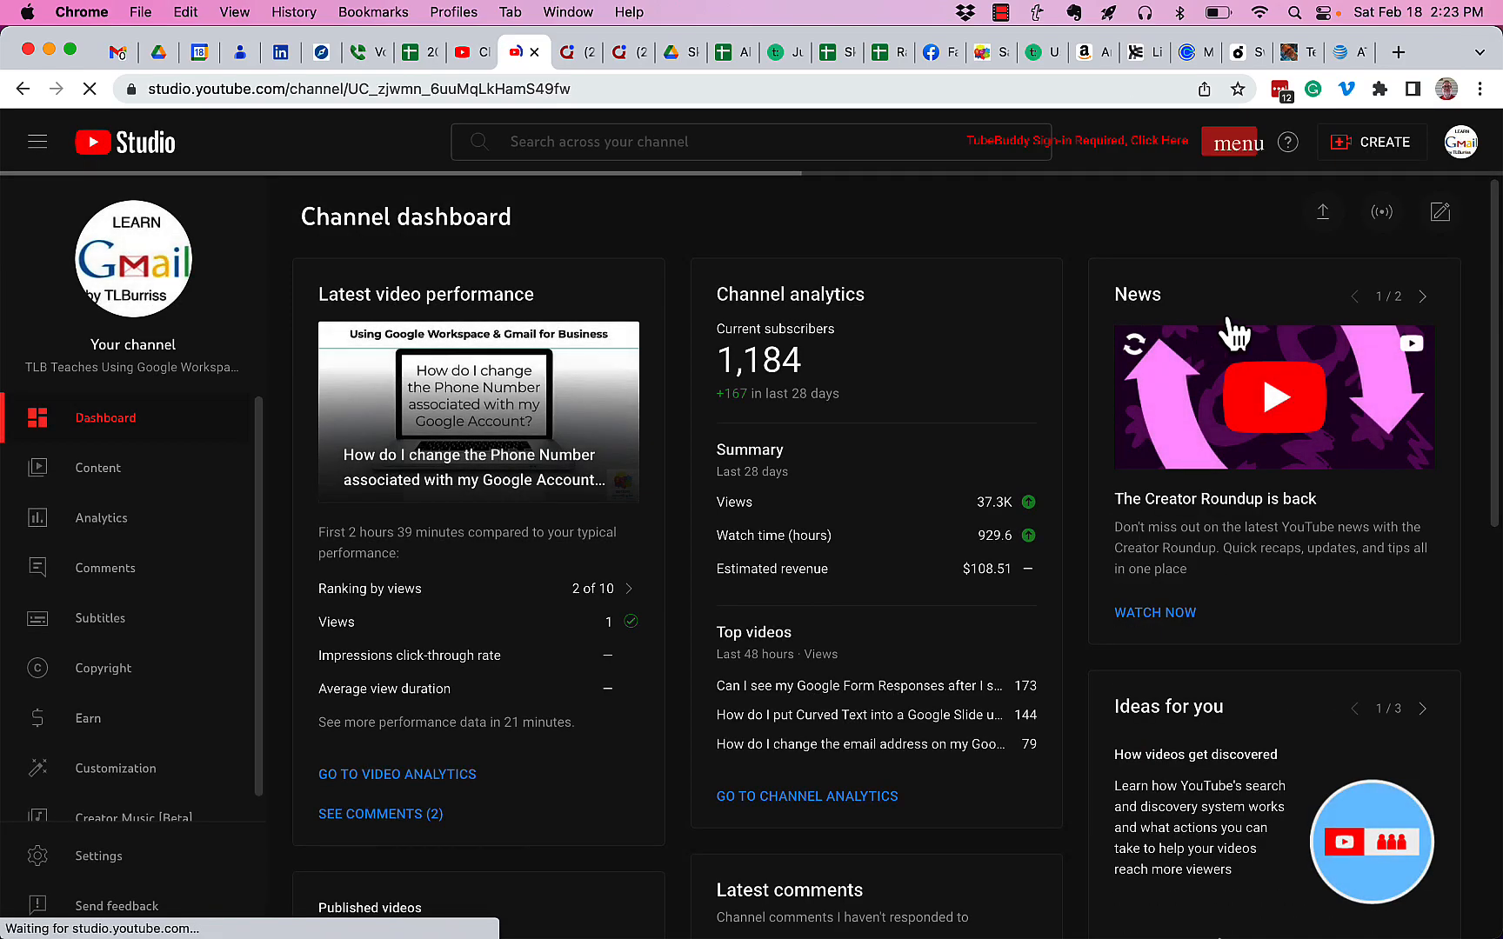
pyautogui.click(1460, 142)
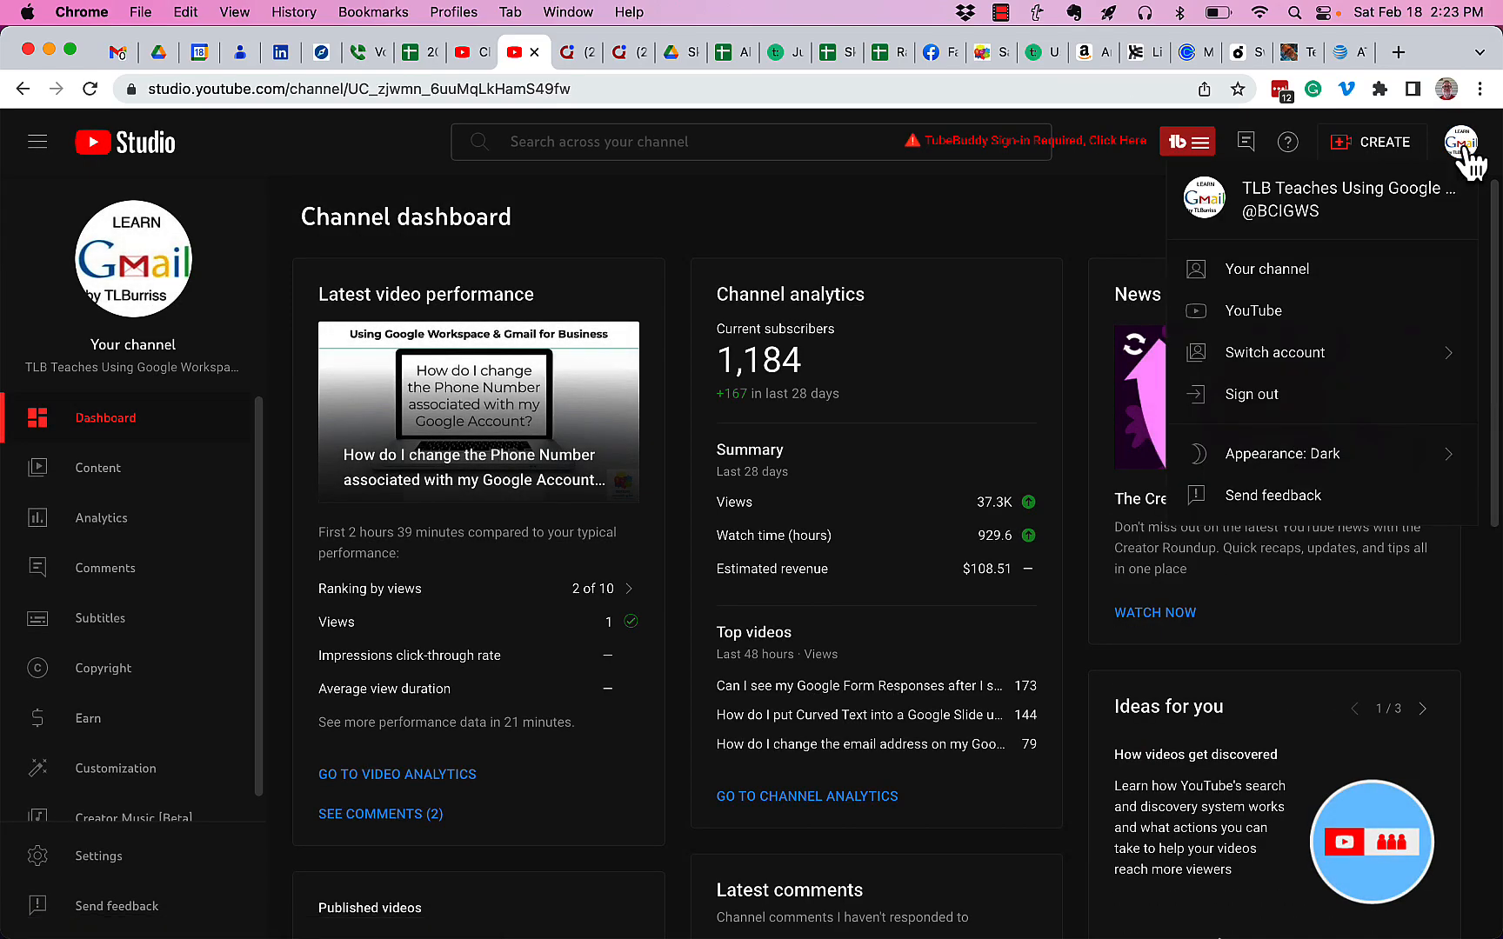
pyautogui.click(1275, 351)
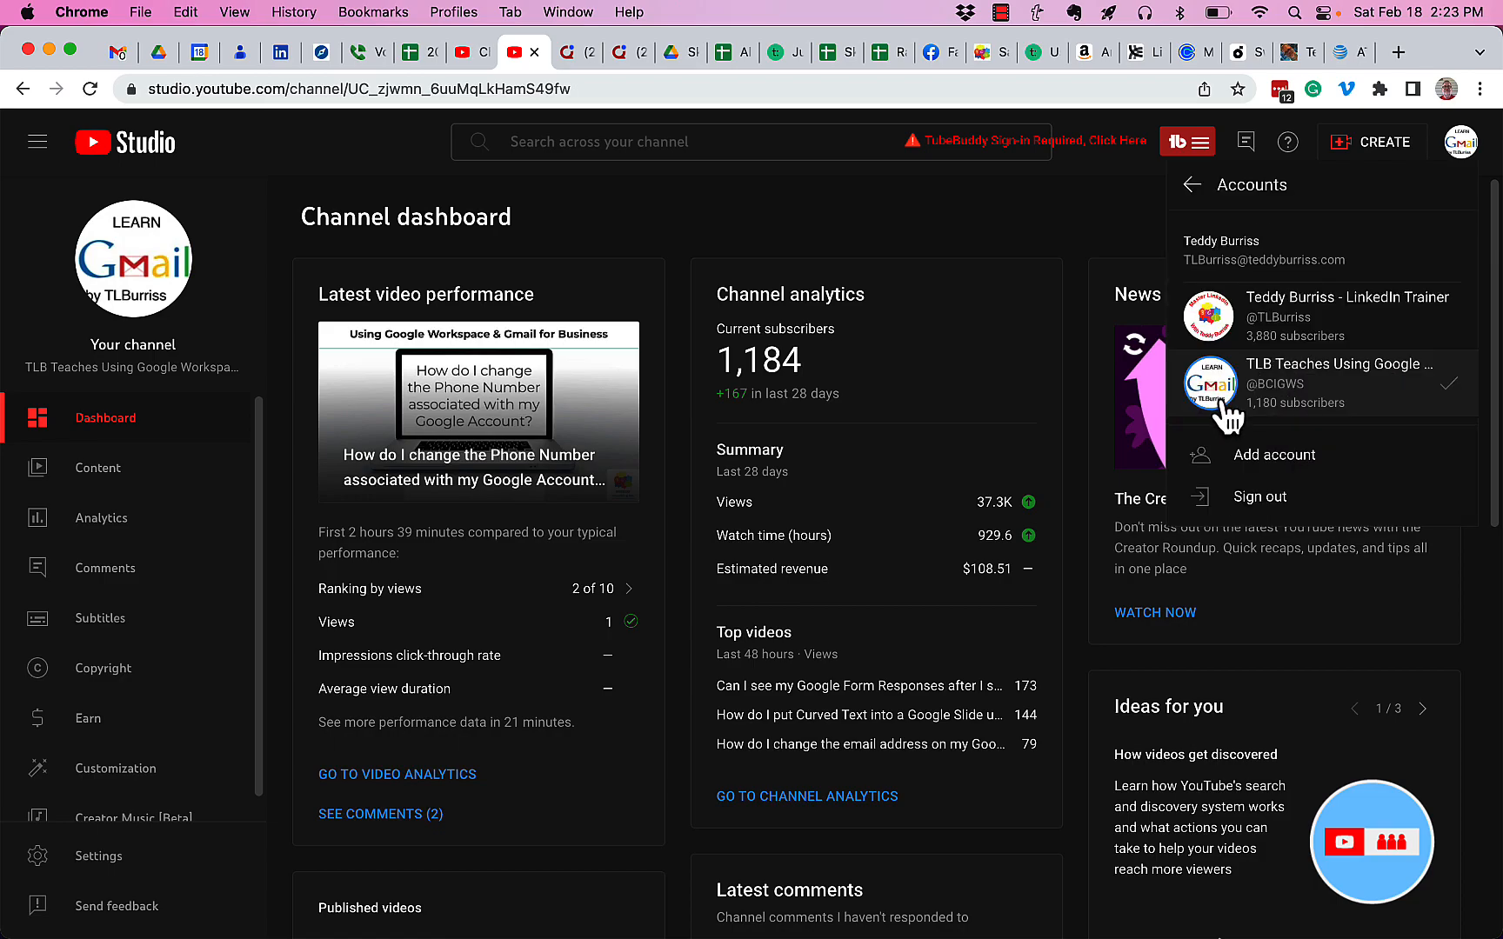
pyautogui.moveTo(1373, 392)
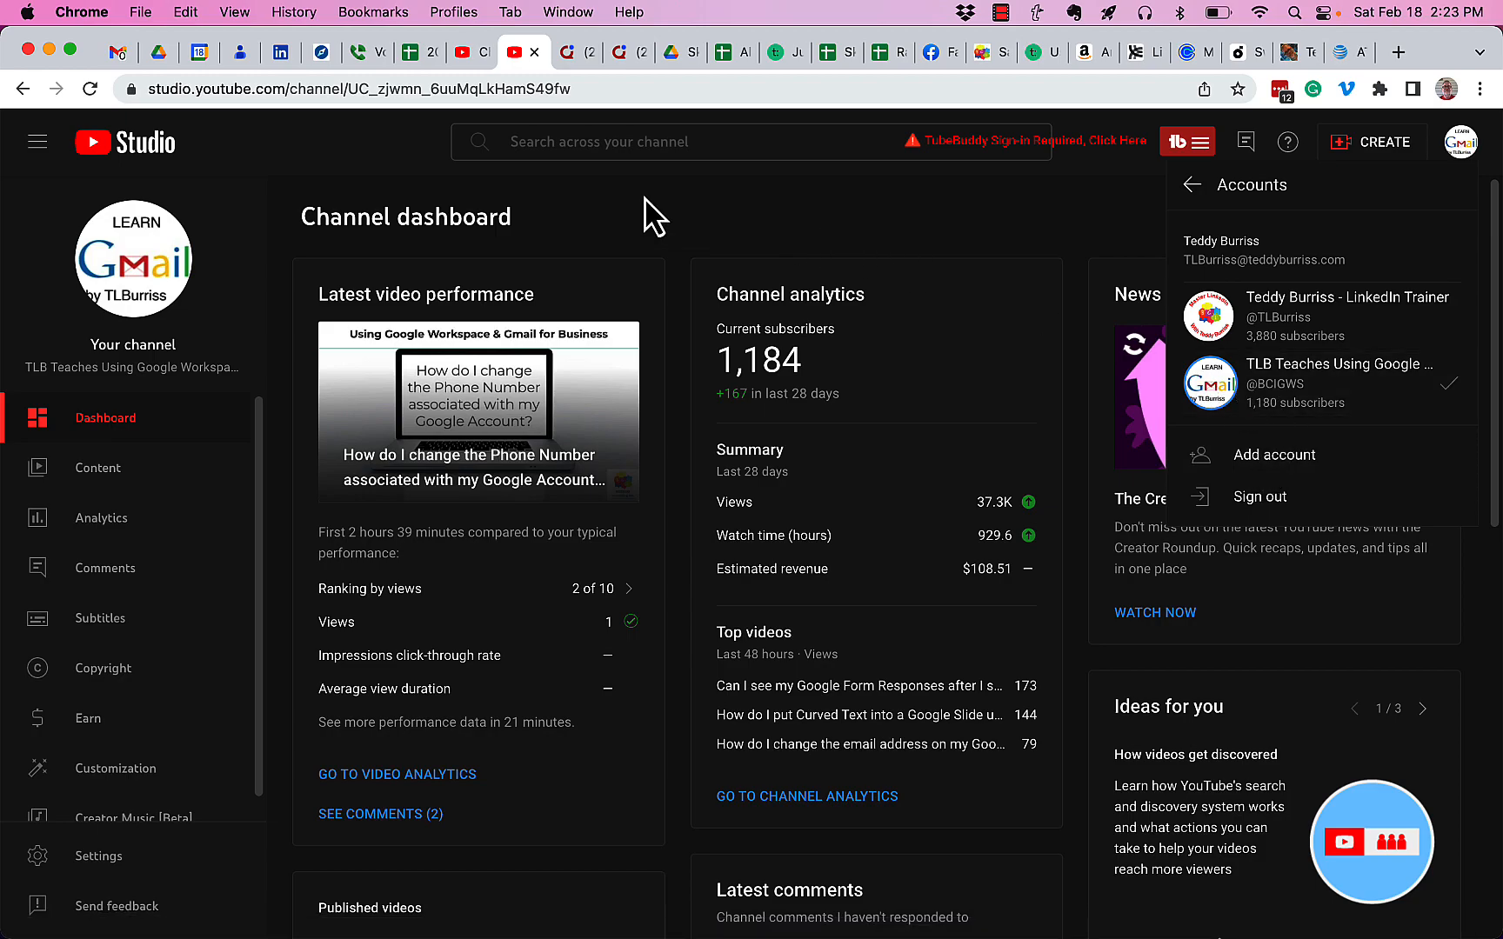
pyautogui.click(345, 88)
pyautogui.write('youtube.com')
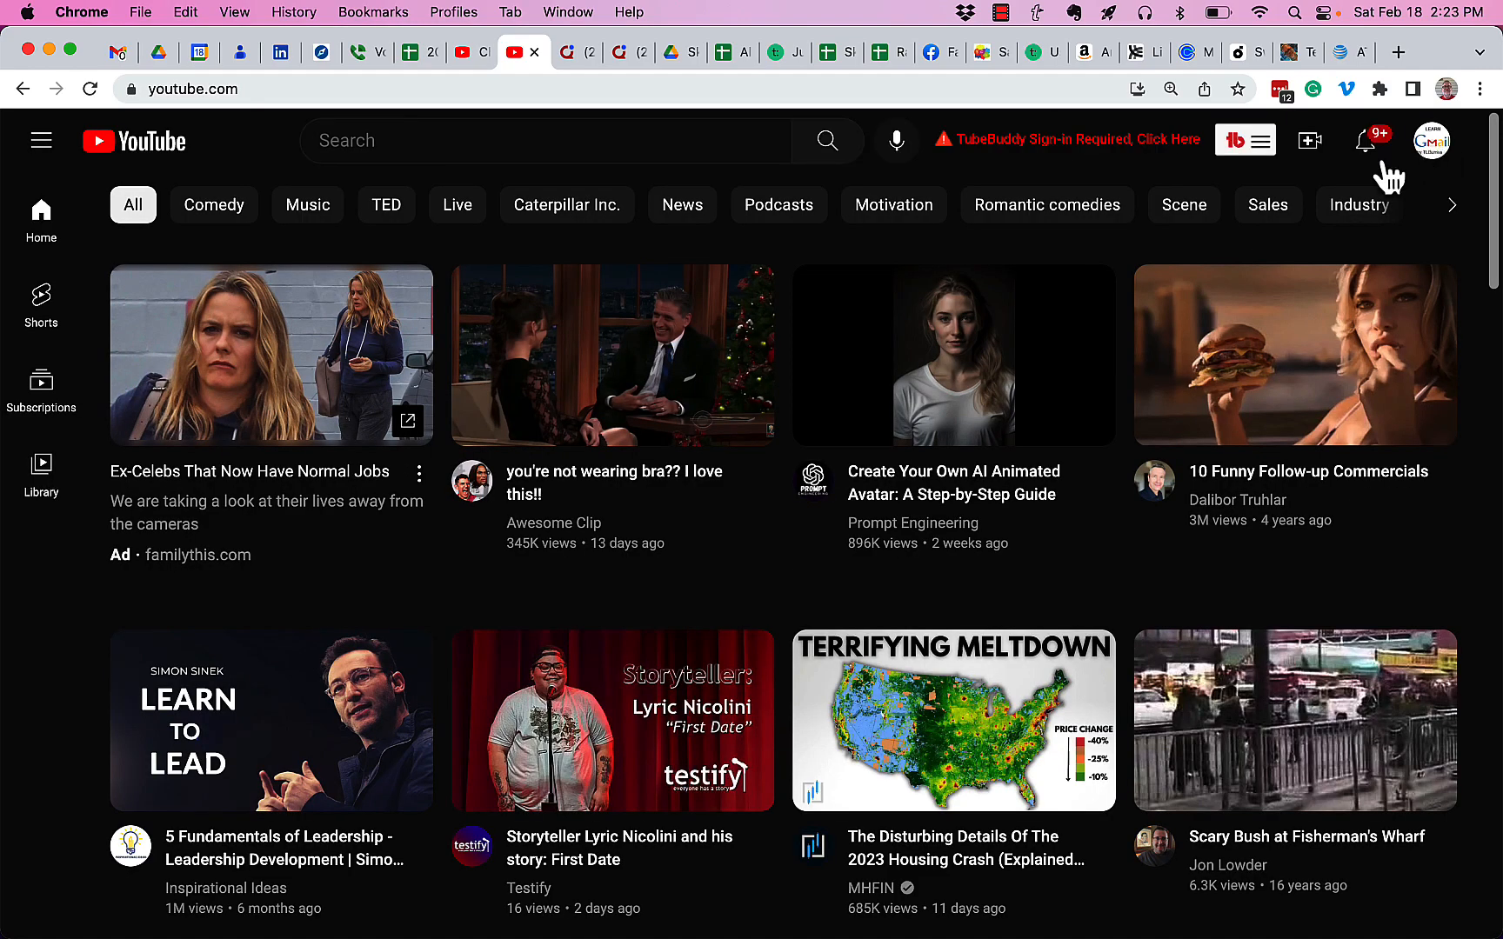
# - Bring up the avatar account menu from the YouTube home page
pyautogui.click(1431, 139)
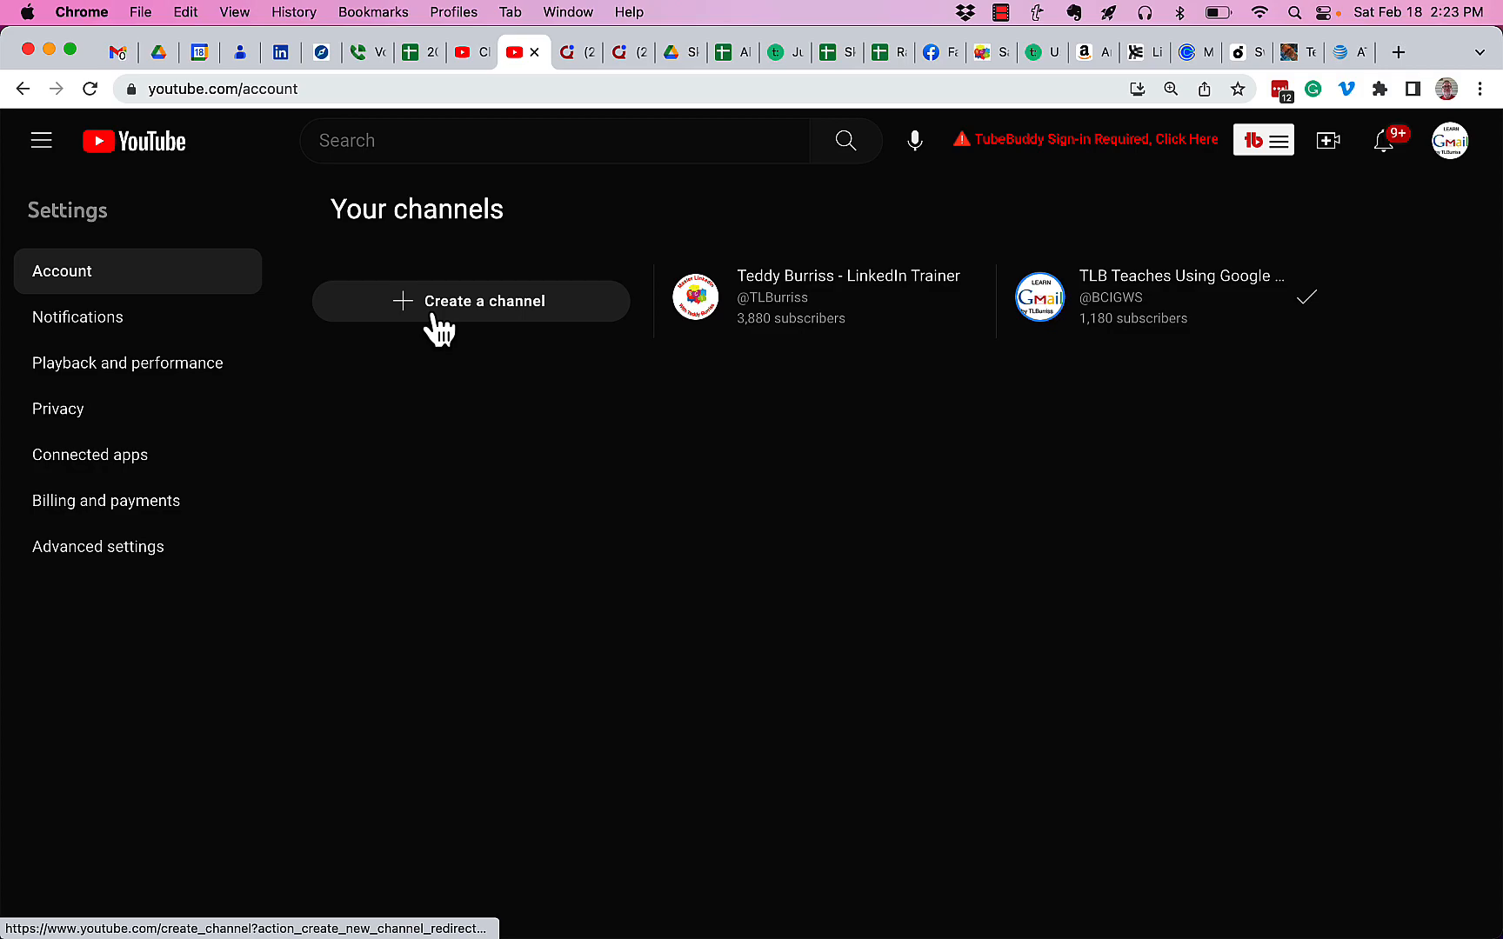
pyautogui.moveTo(963, 228)
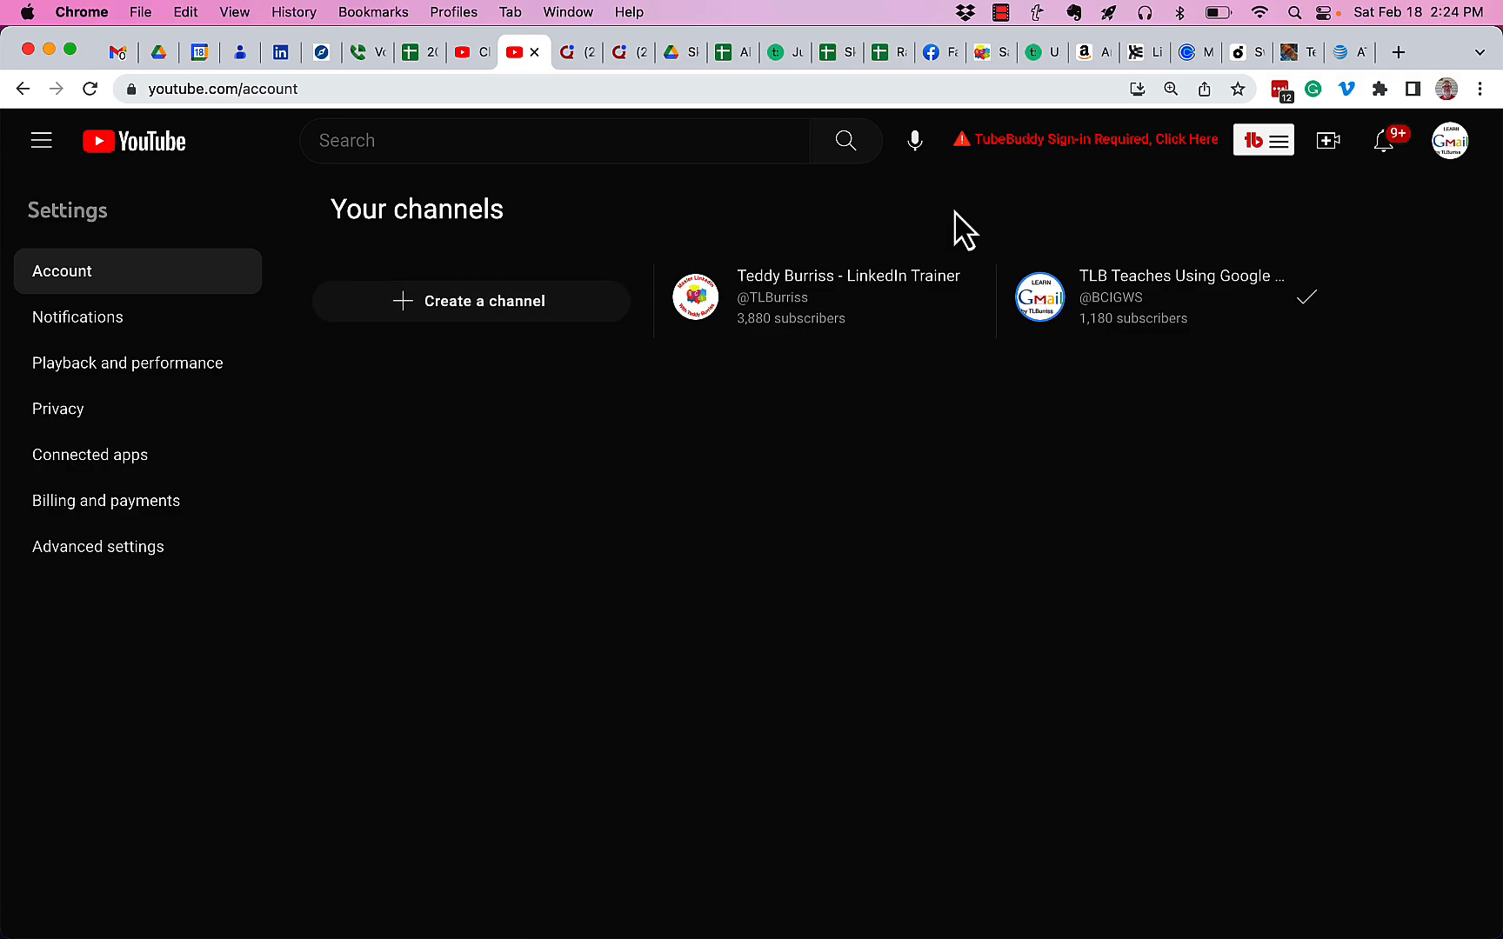
pyautogui.moveTo(1019, 75)
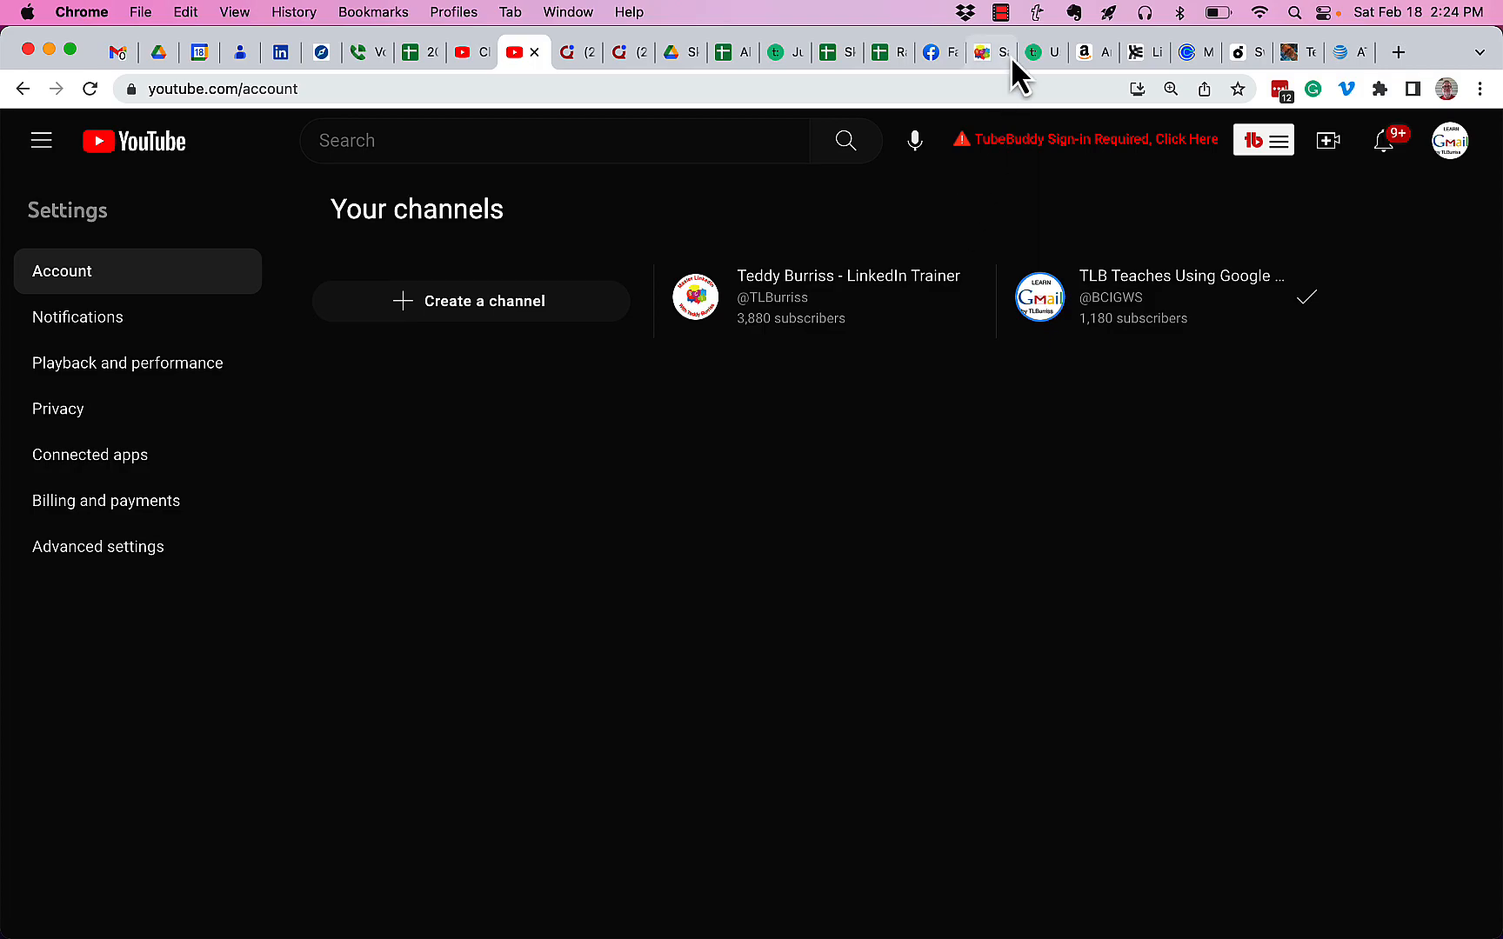